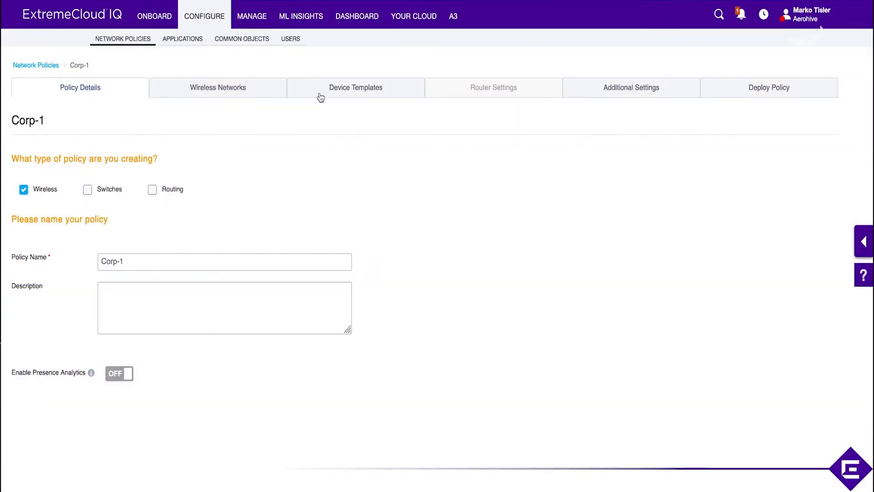
# - Start a new AP122 device template in Corp-1's Device Templates
pyautogui.click(356, 87)
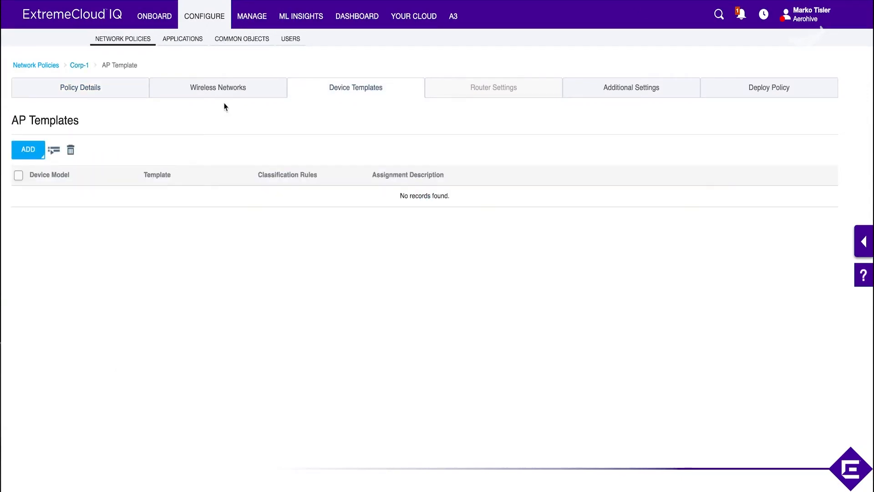
pyautogui.click(27, 150)
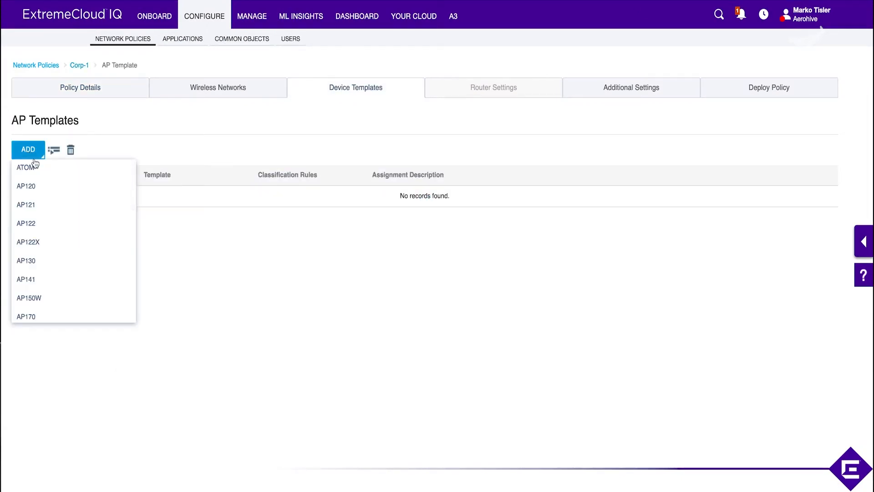
pyautogui.moveTo(33, 225)
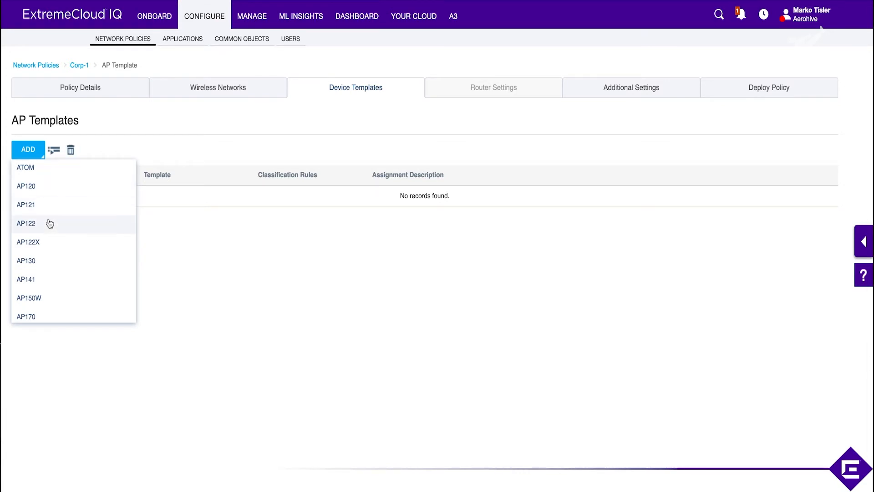
pyautogui.moveTo(36, 230)
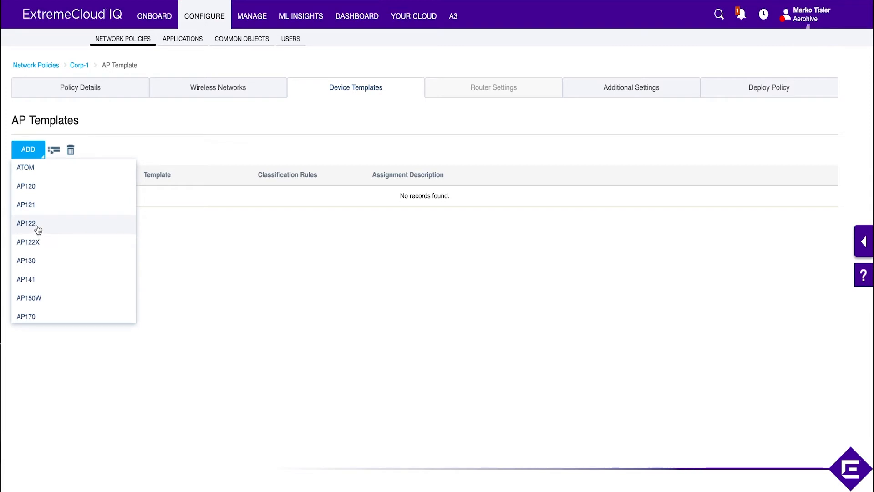
pyautogui.click(25, 223)
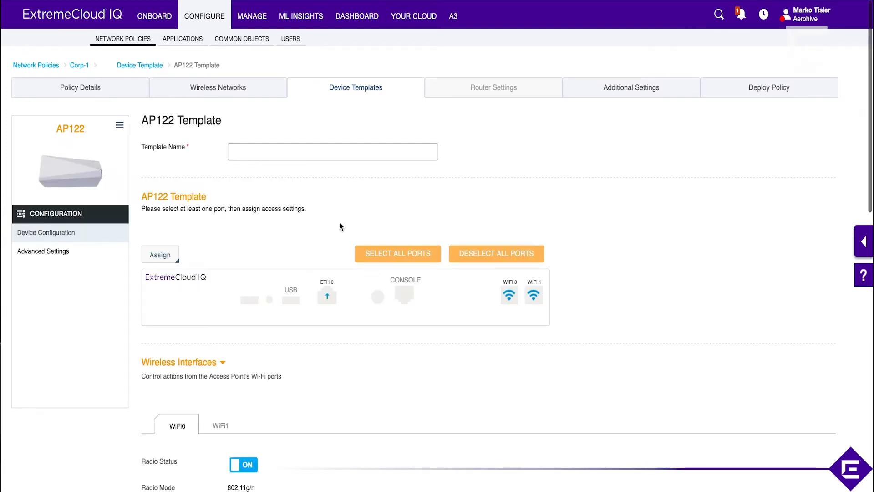
# - Save template Custom-Template with radio profiles Custom-2.4 on WiFi0 and Custom-5 on WiFi1
pyautogui.write('Custom-Template')
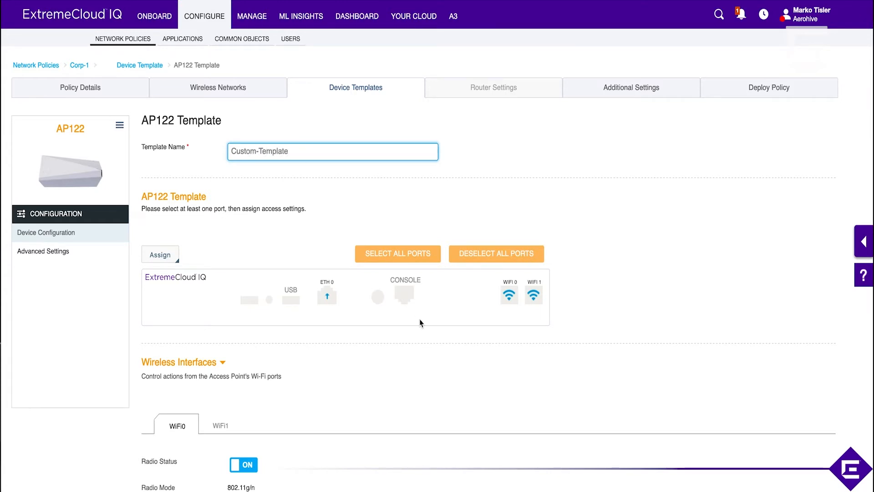
pyautogui.scroll(-3)
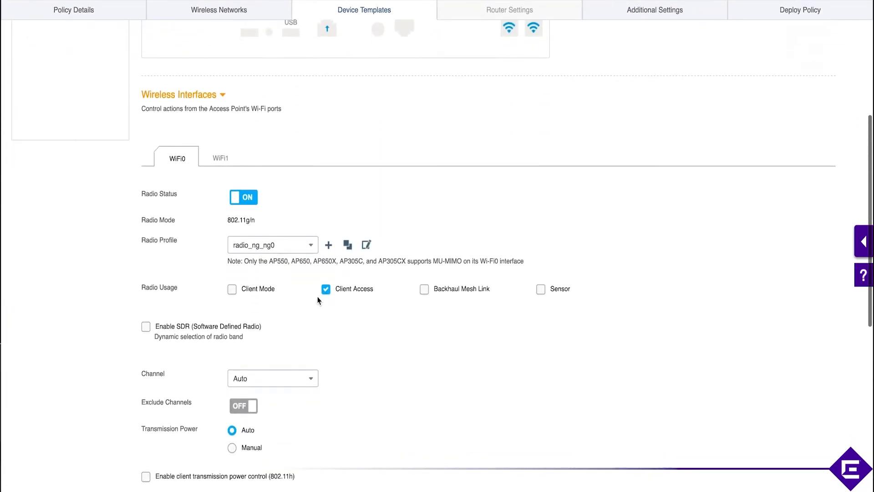
pyautogui.click(271, 245)
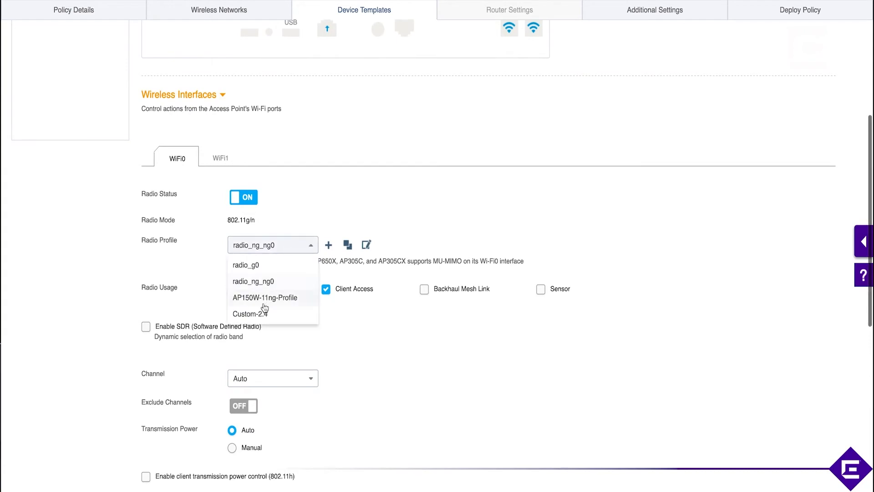
pyautogui.click(250, 314)
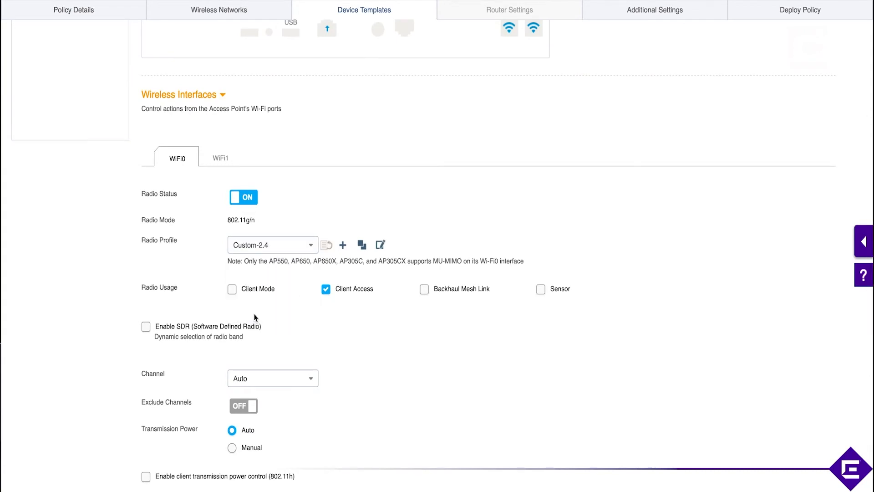
pyautogui.moveTo(223, 164)
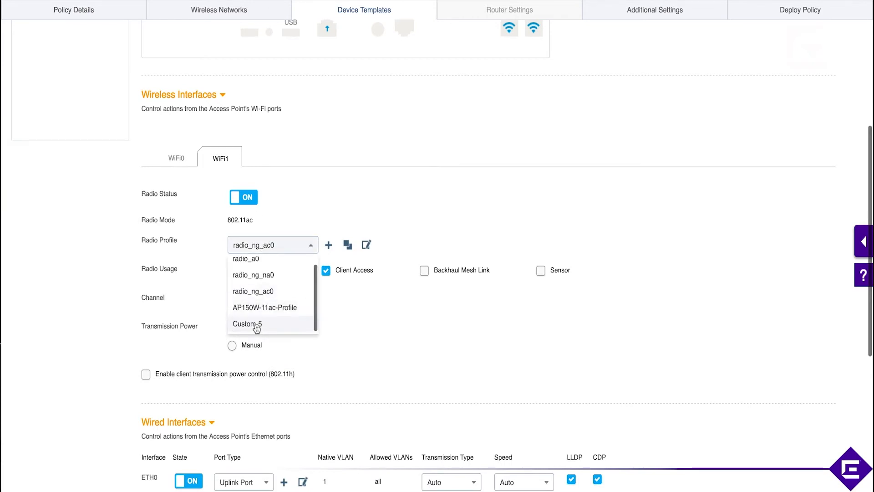
pyautogui.click(247, 323)
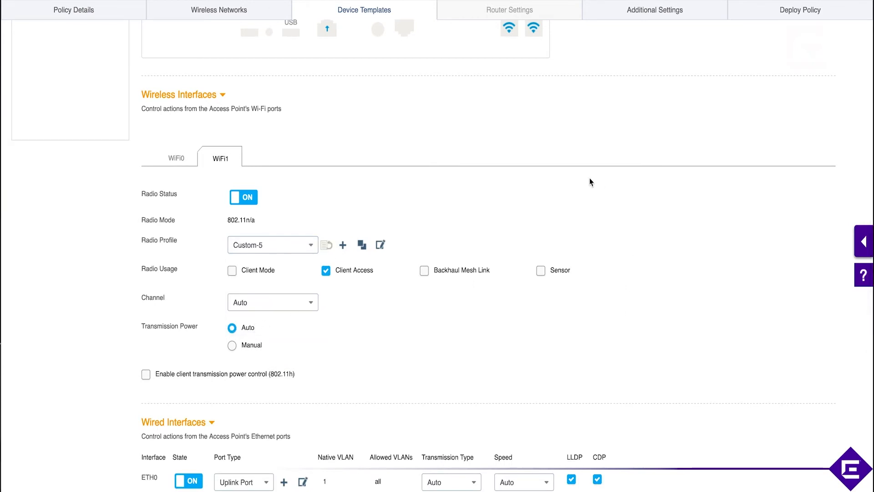
pyautogui.moveTo(422, 244)
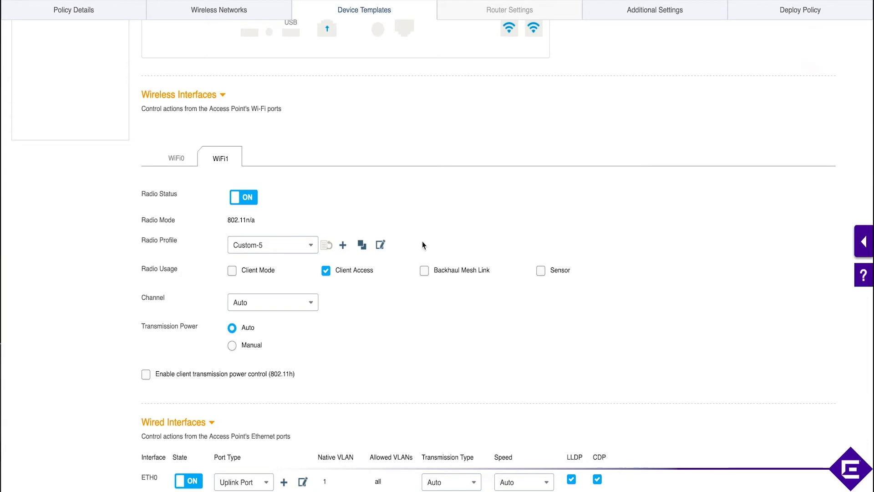
pyautogui.moveTo(428, 271)
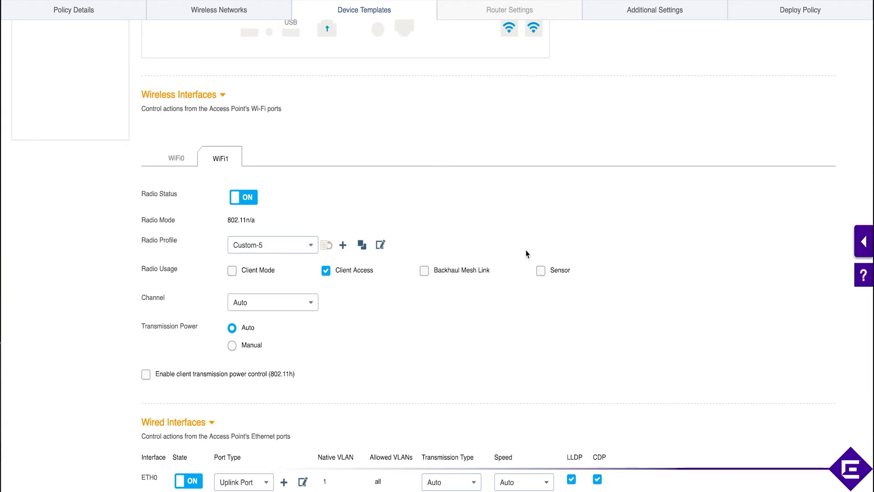
pyautogui.moveTo(327, 307)
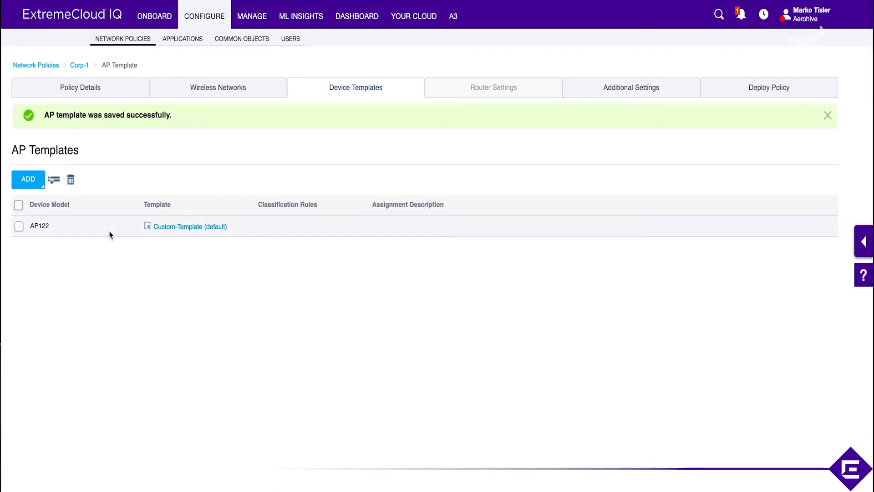
pyautogui.click(825, 115)
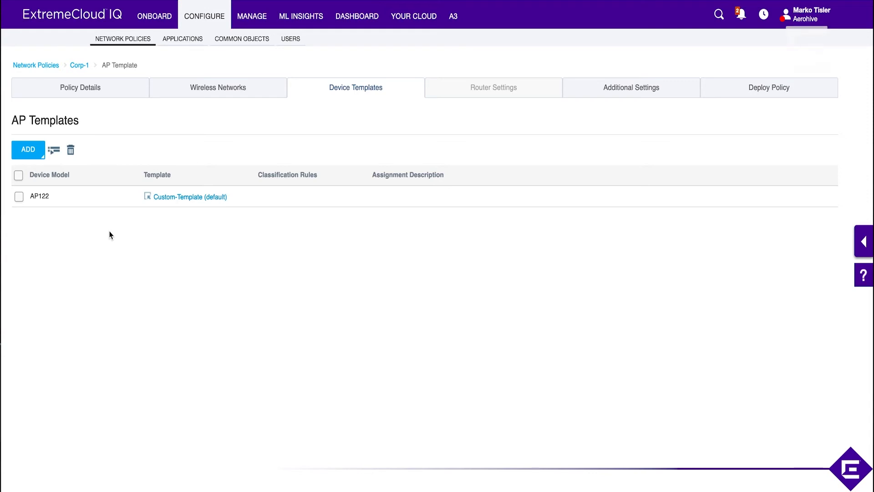
pyautogui.moveTo(72, 200)
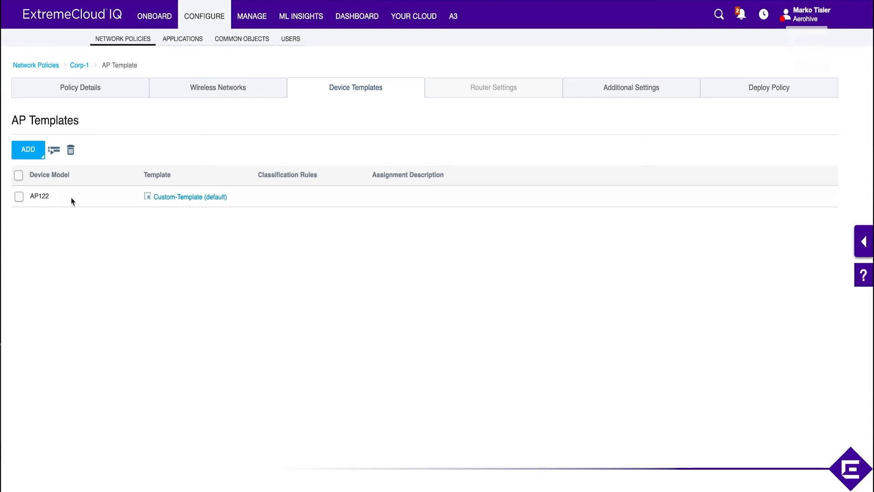
# - Start a second AP122 template and name it Custom-Location
pyautogui.click(27, 150)
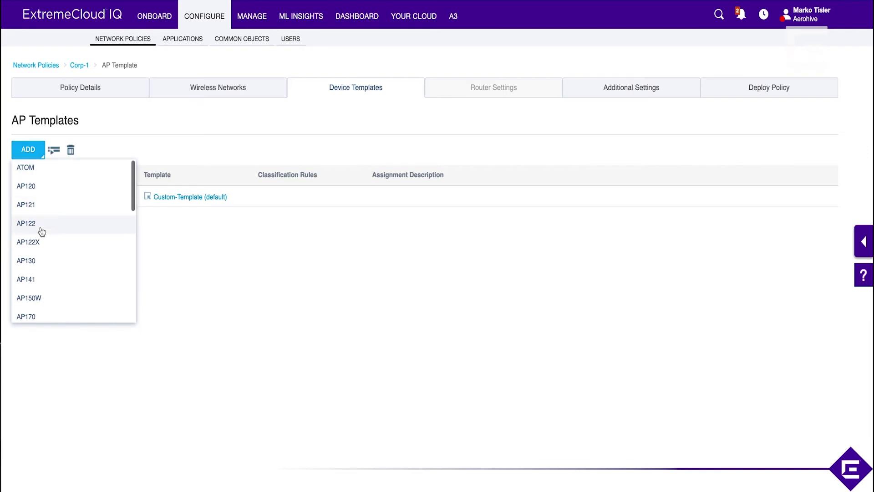
pyautogui.click(26, 223)
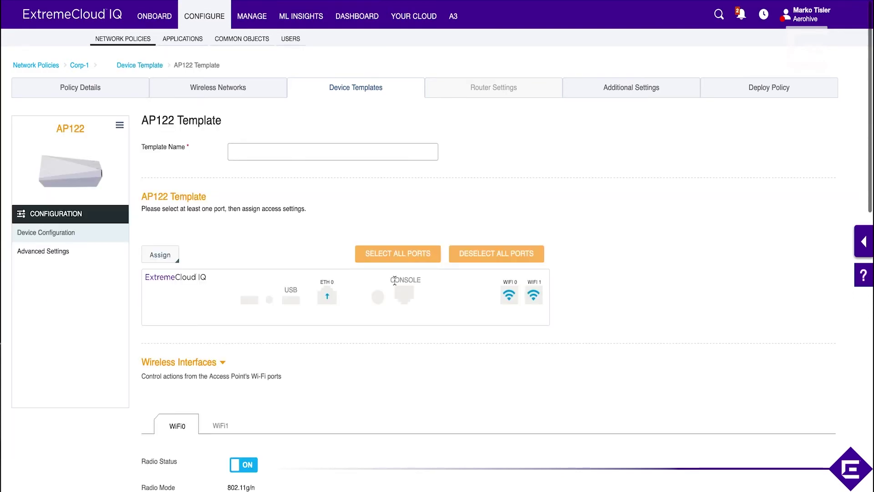
pyautogui.write('Custom')
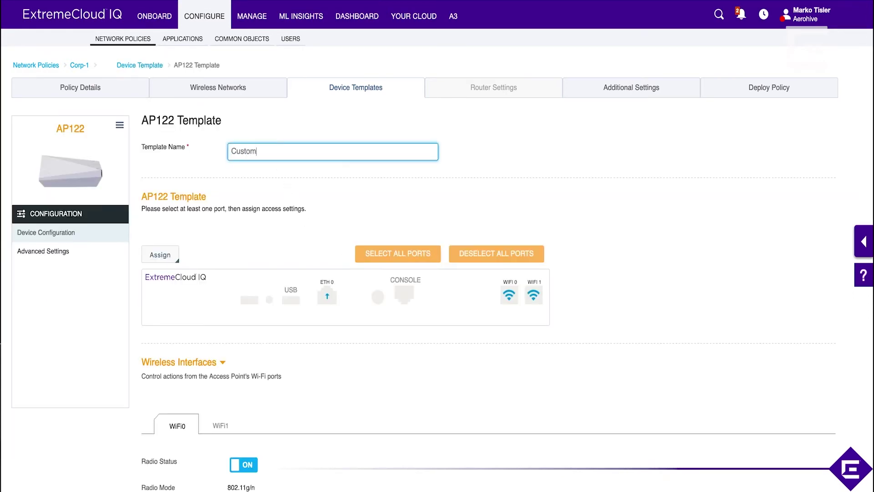
pyautogui.write('-Location')
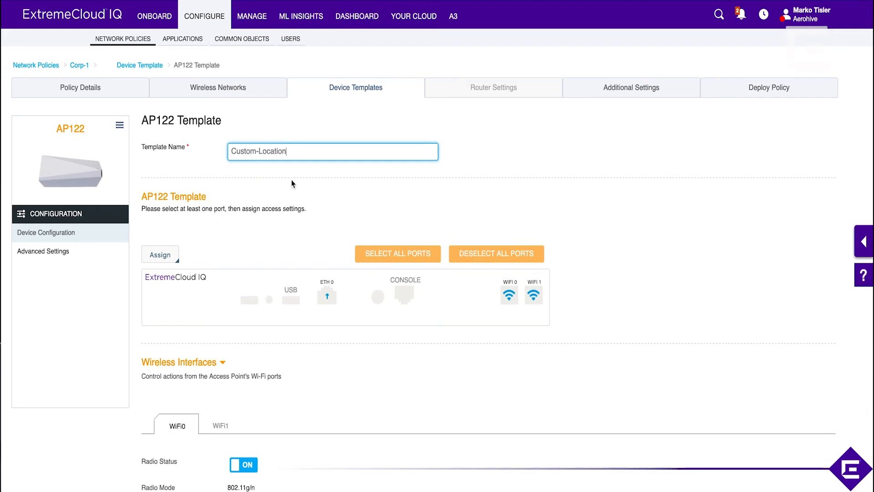
pyautogui.scroll(-3)
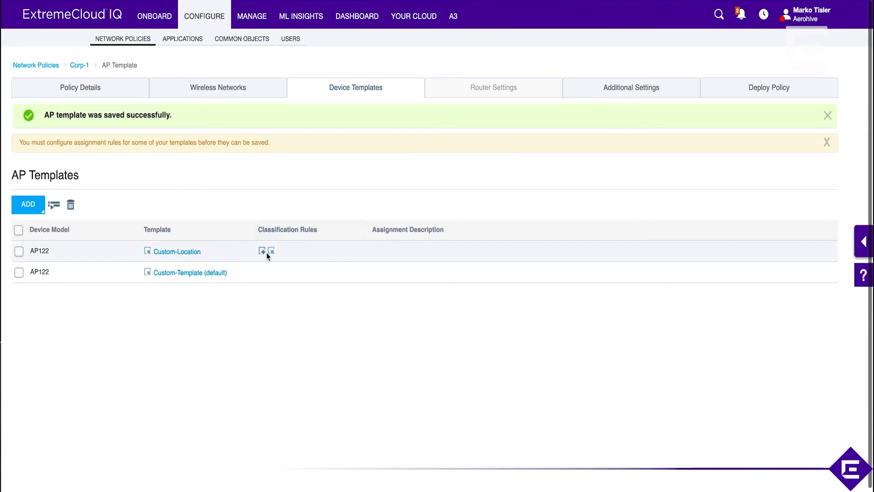
# - Create a classification rule for Custom-Location named Location-Rule-Floor1
pyautogui.click(827, 115)
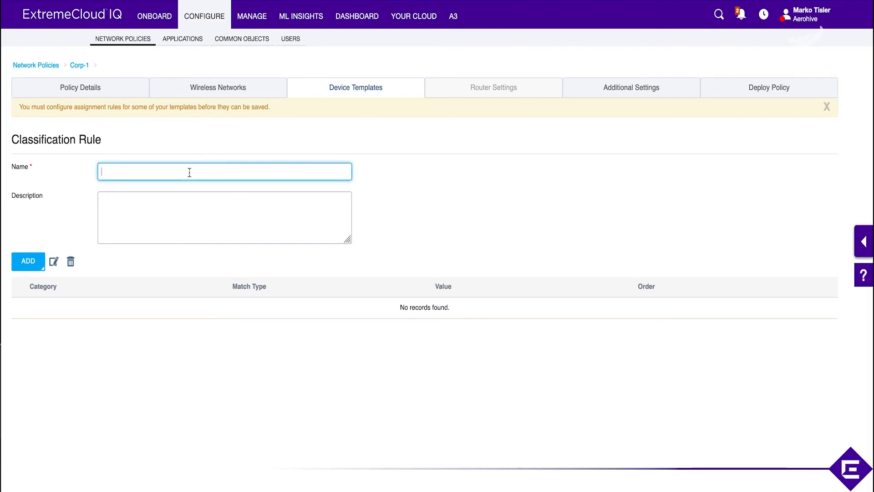
pyautogui.write('Location-')
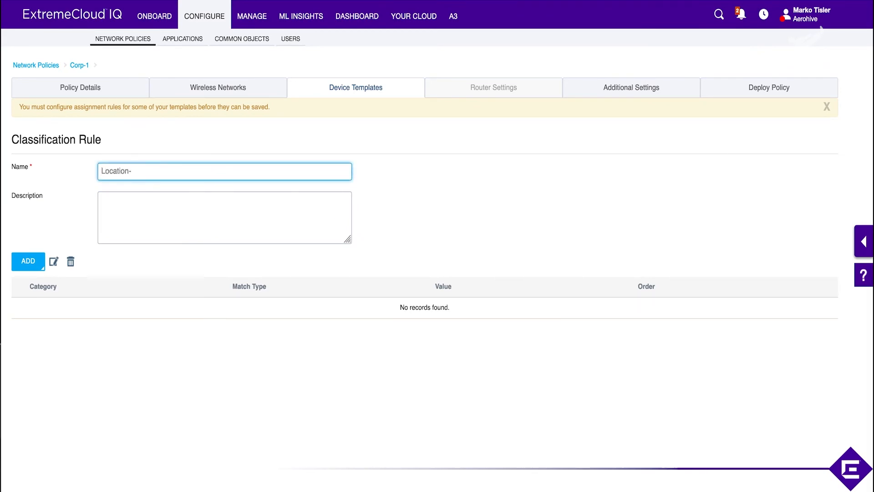
pyautogui.write('Rule')
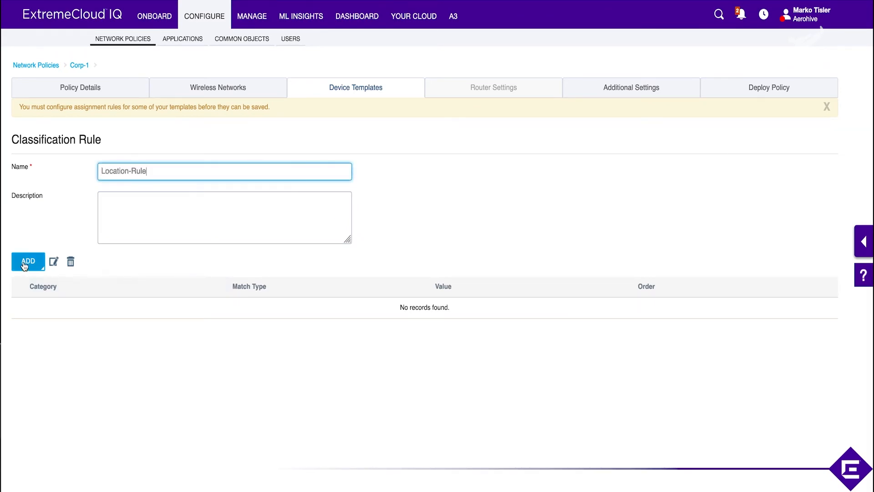
pyautogui.write('-Florr')
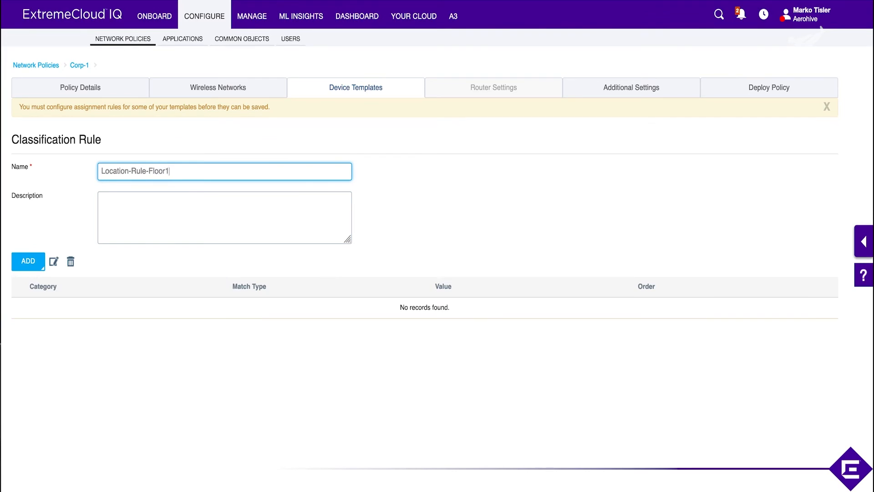
pyautogui.click(27, 261)
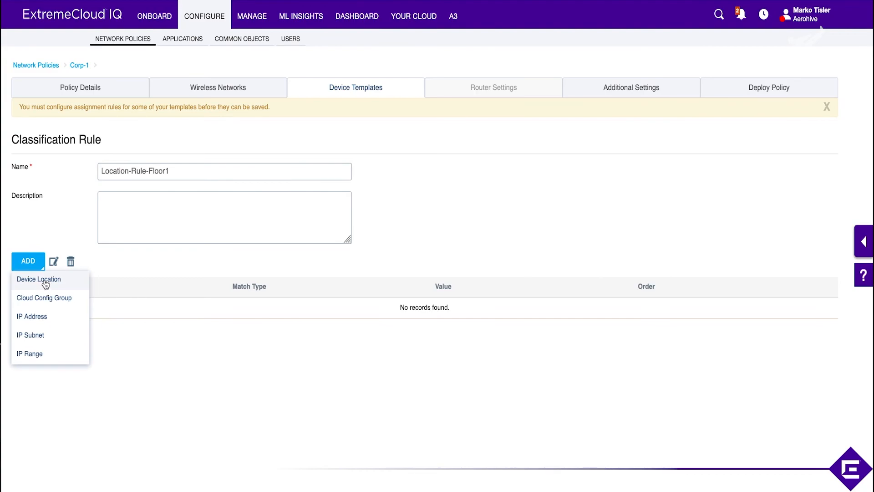
# - Add a Device Location condition for Training > The Courtyard 16 > Floor 1 and save the rule
pyautogui.click(38, 280)
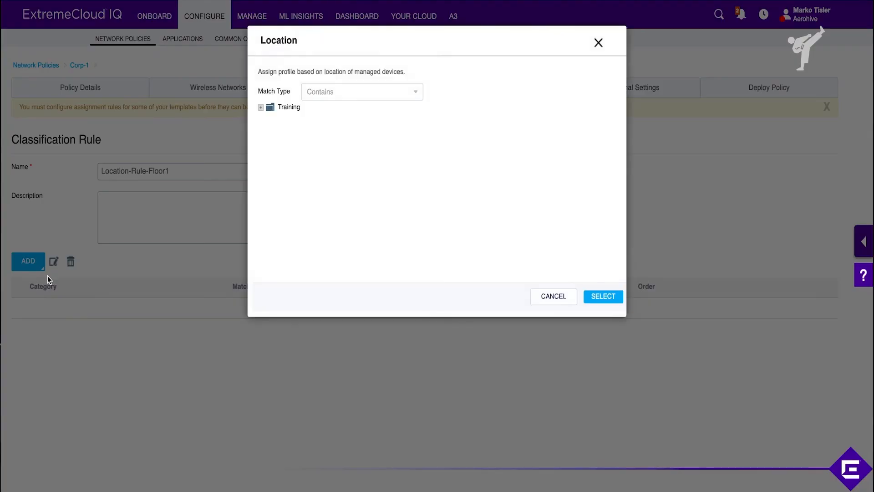
pyautogui.click(261, 107)
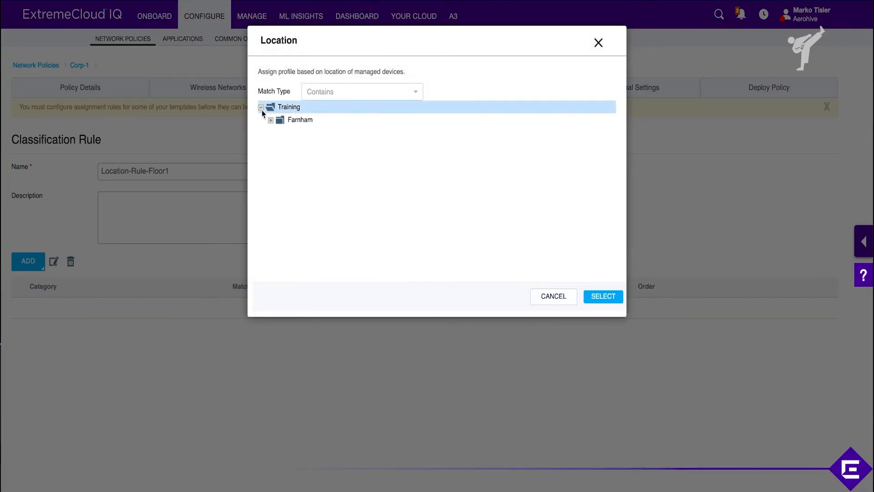
pyautogui.click(270, 120)
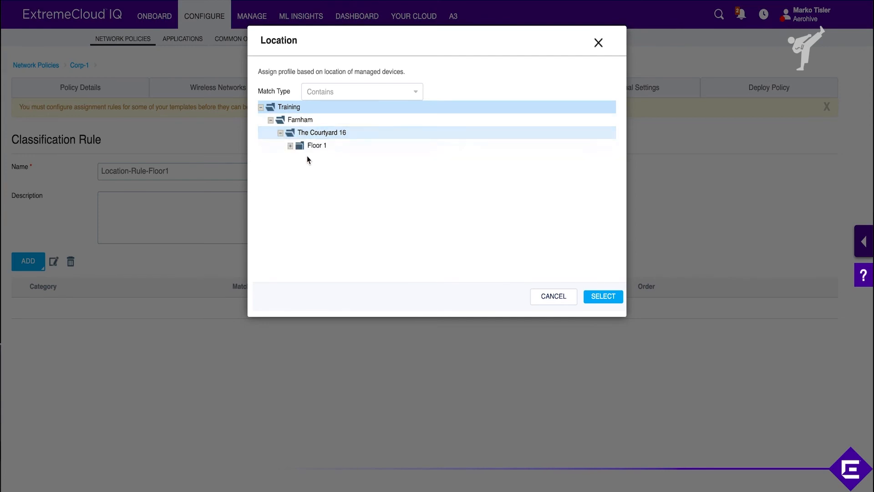
pyautogui.click(317, 146)
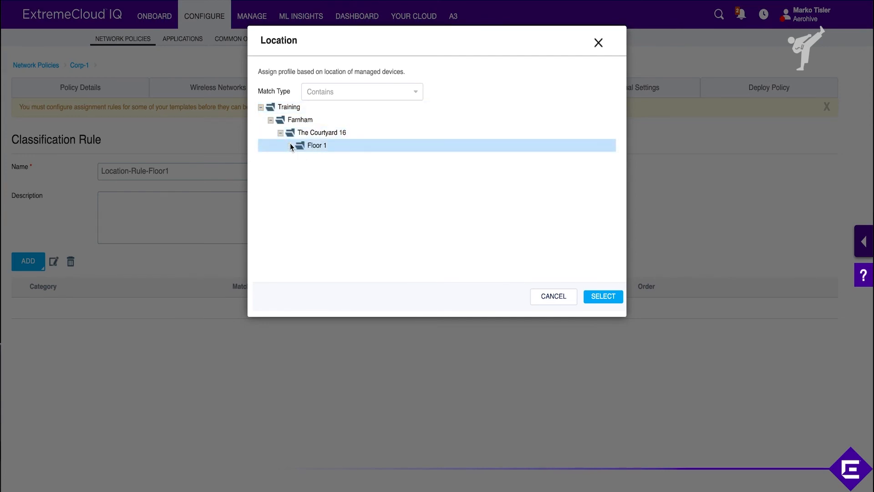
pyautogui.click(603, 297)
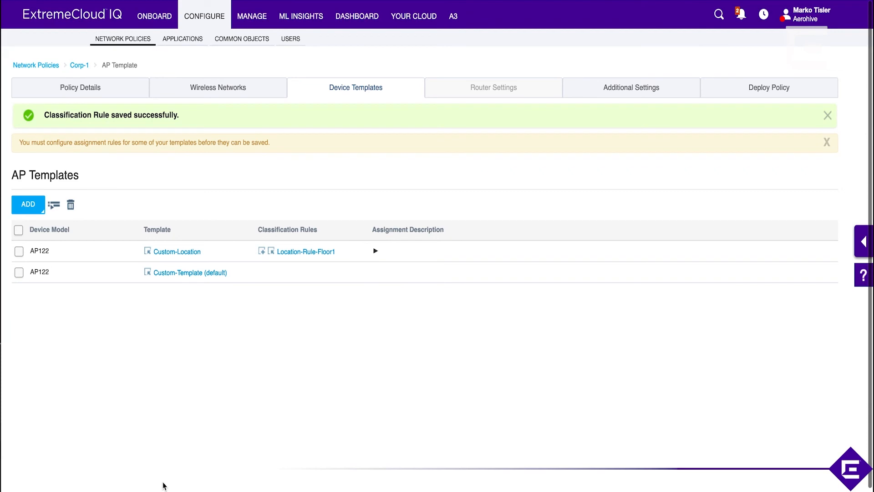
# - Review Custom-Location's Floor 1 assignment, then proceed through Additional Settings to Deploy Policy
pyautogui.click(376, 251)
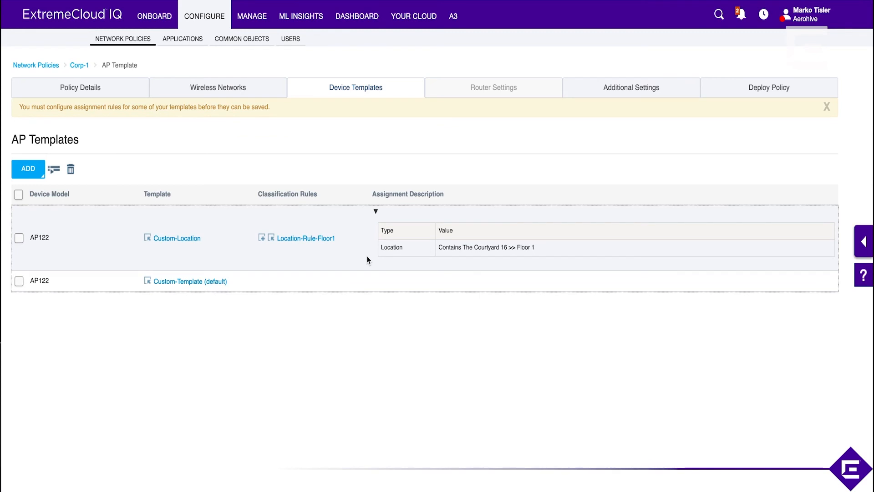
pyautogui.moveTo(540, 439)
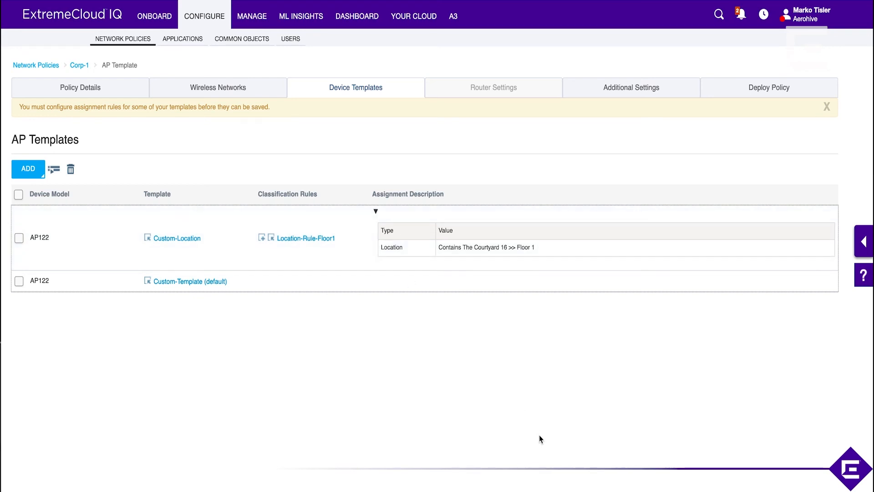
pyautogui.moveTo(659, 367)
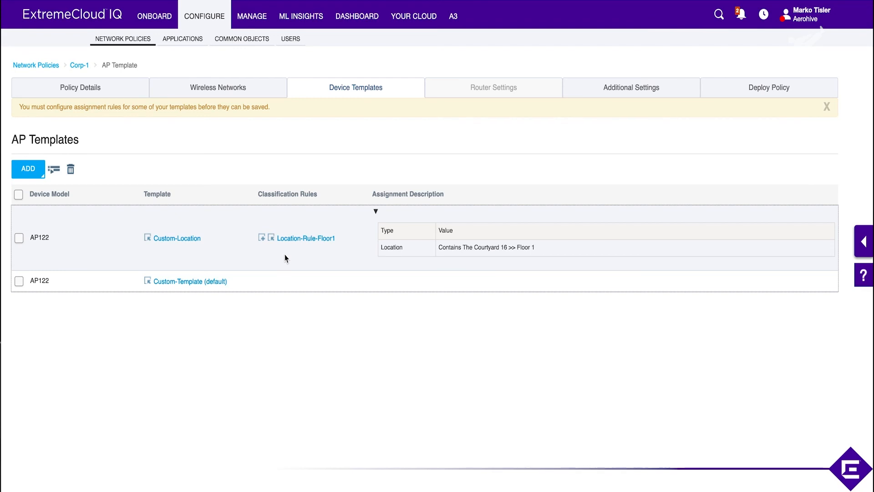
pyautogui.moveTo(315, 272)
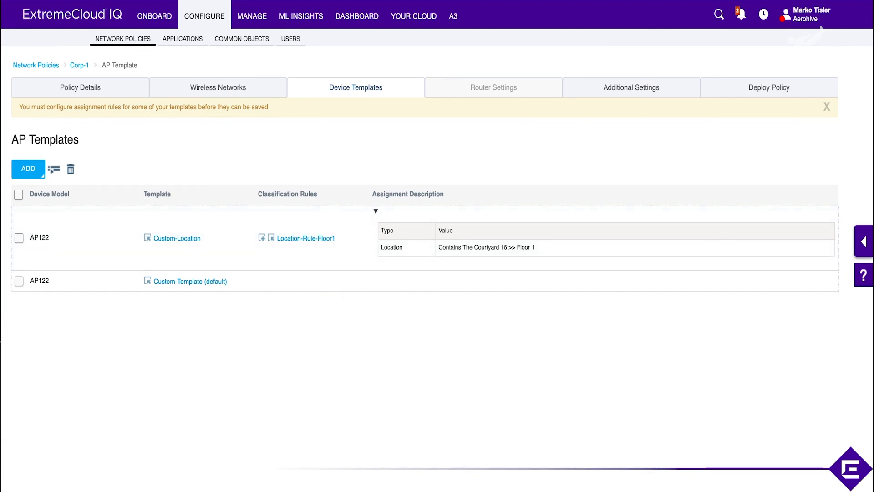
pyautogui.click(631, 87)
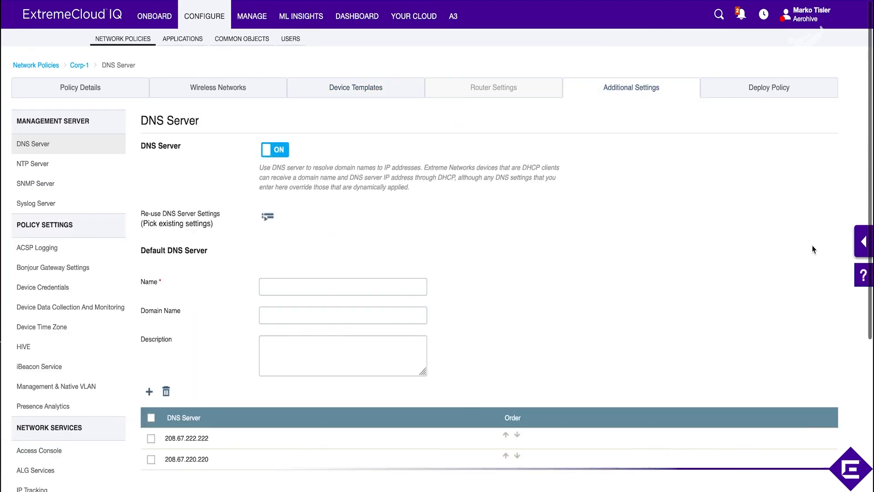
pyautogui.click(769, 87)
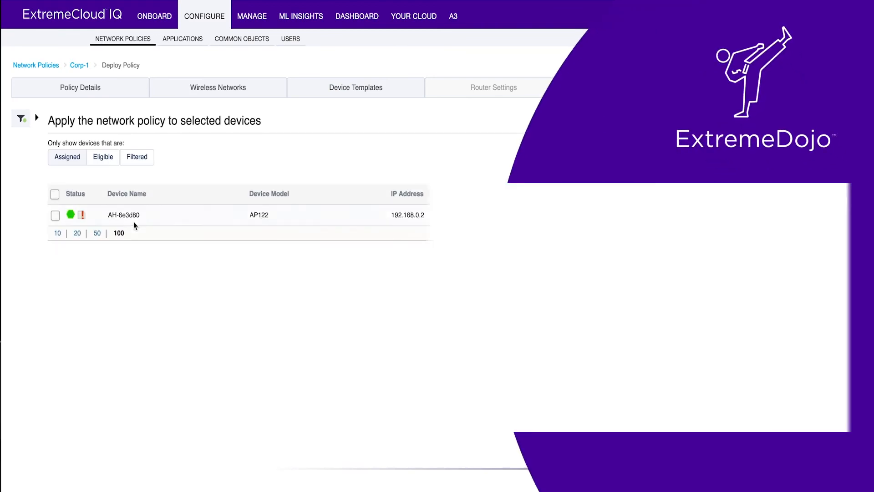